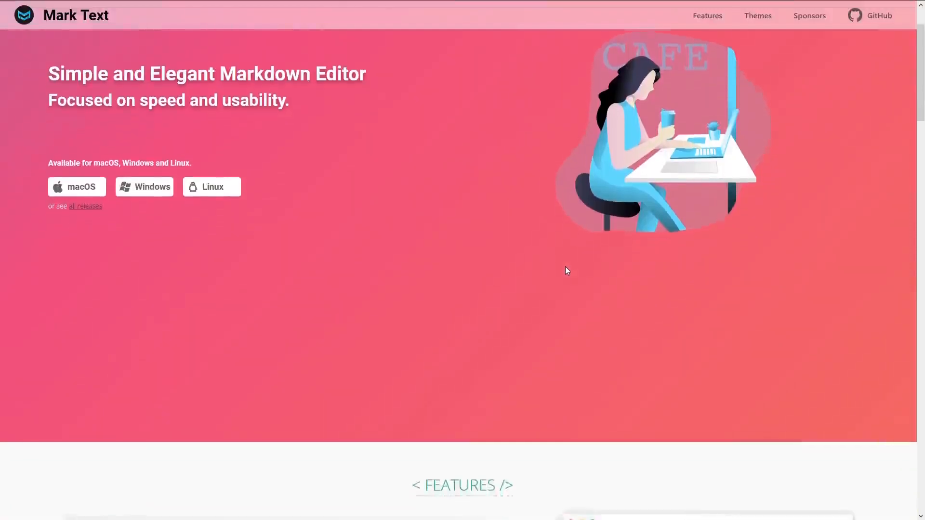
- Scroll the Mark Text homepage down to the features list of tables, diagrams, math and code
scroll(down, 3)
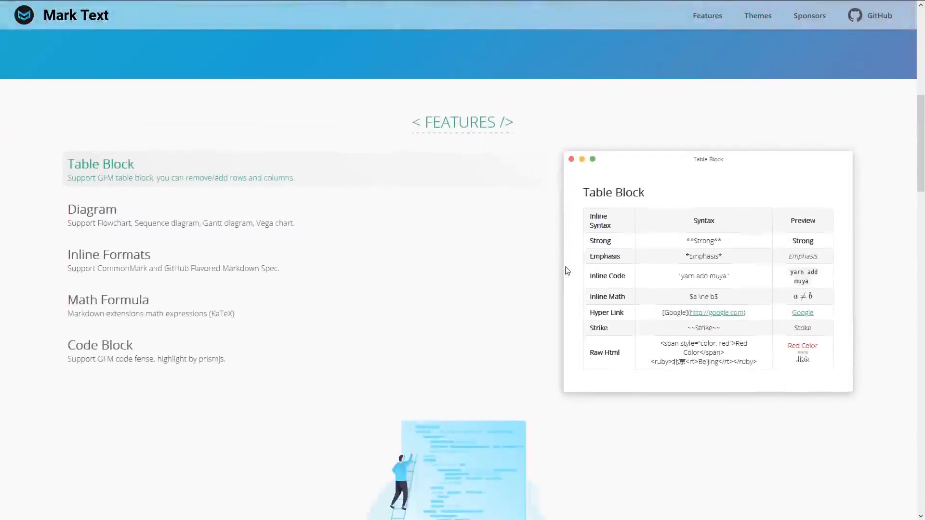
scroll(down, 3)
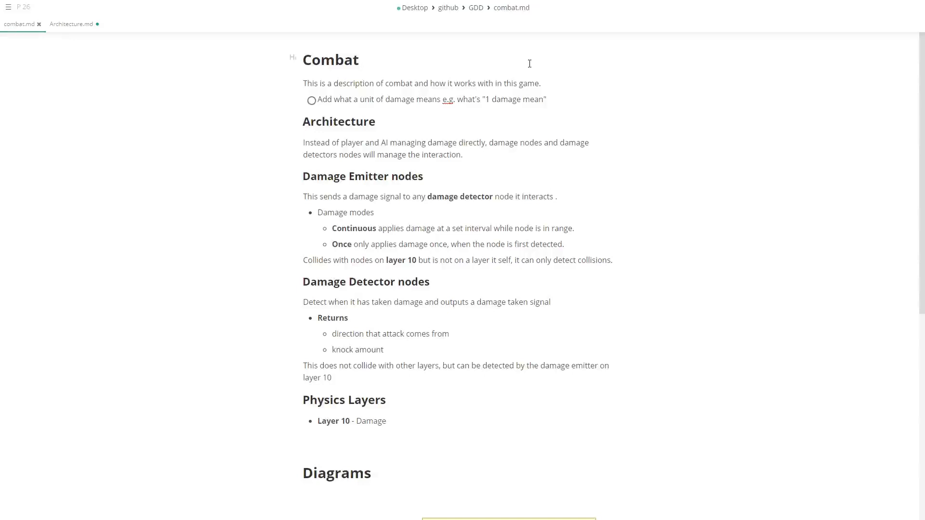
click(358, 60)
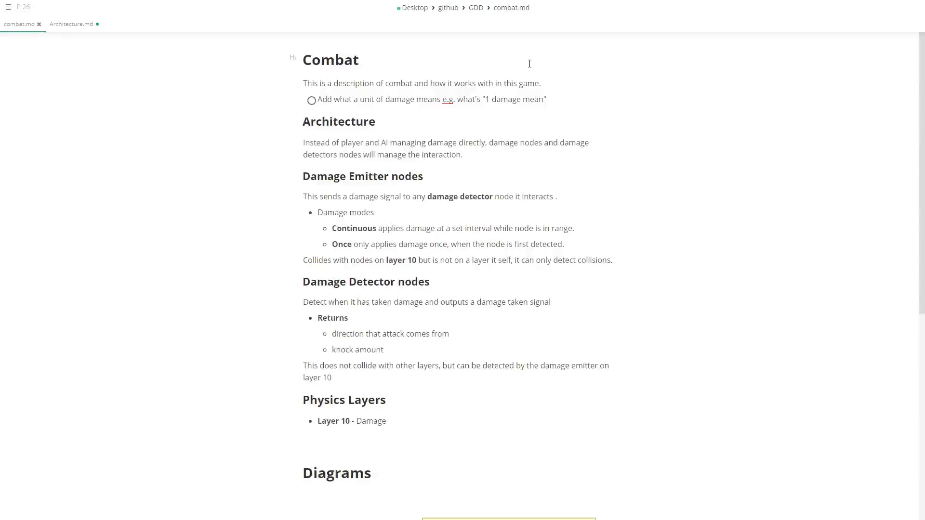
click(358, 60)
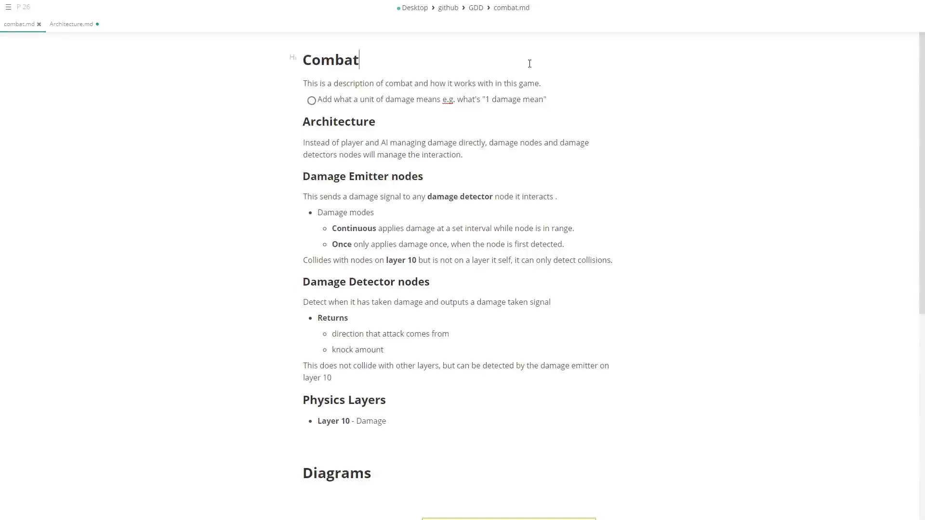
mouse_move(655, 133)
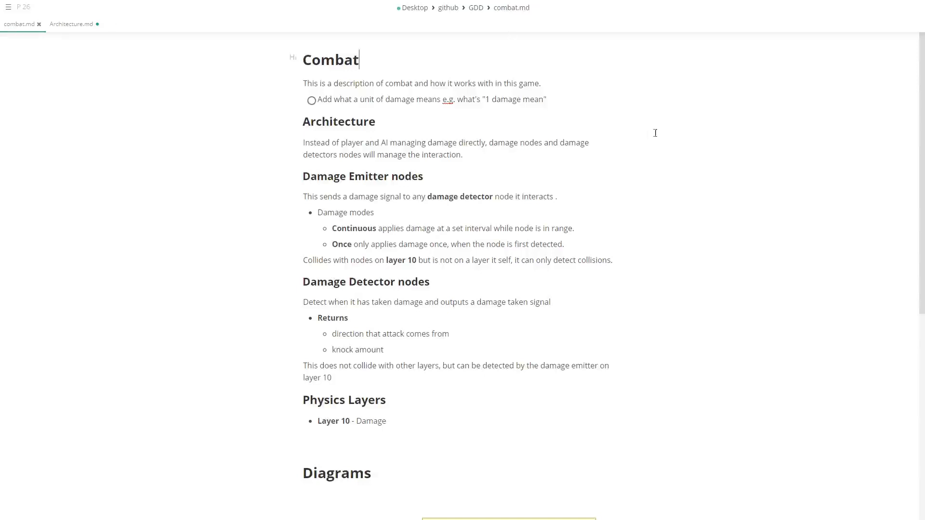
mouse_move(637, 195)
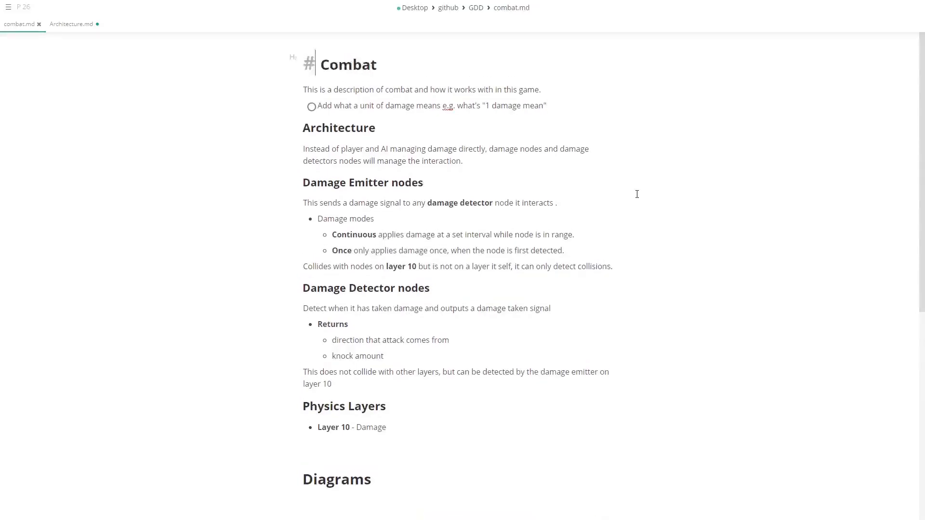
scroll(up, 3)
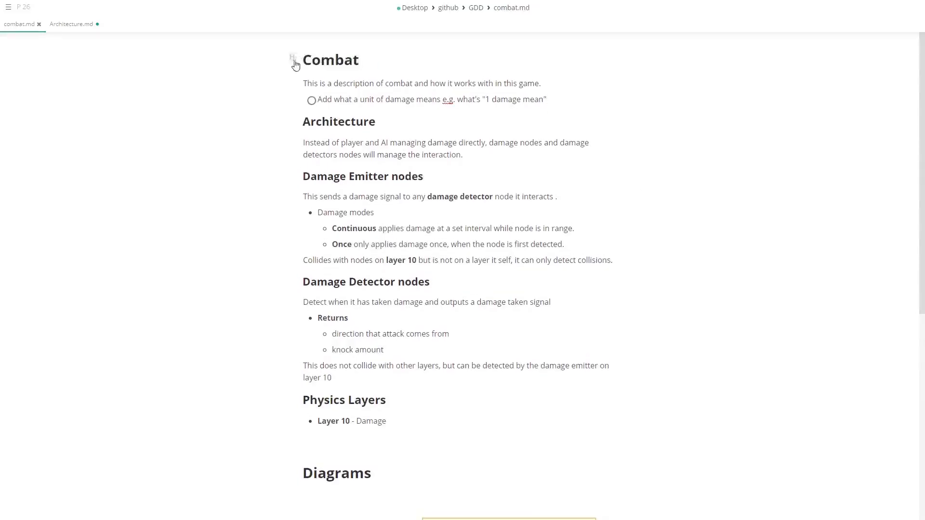
click(293, 63)
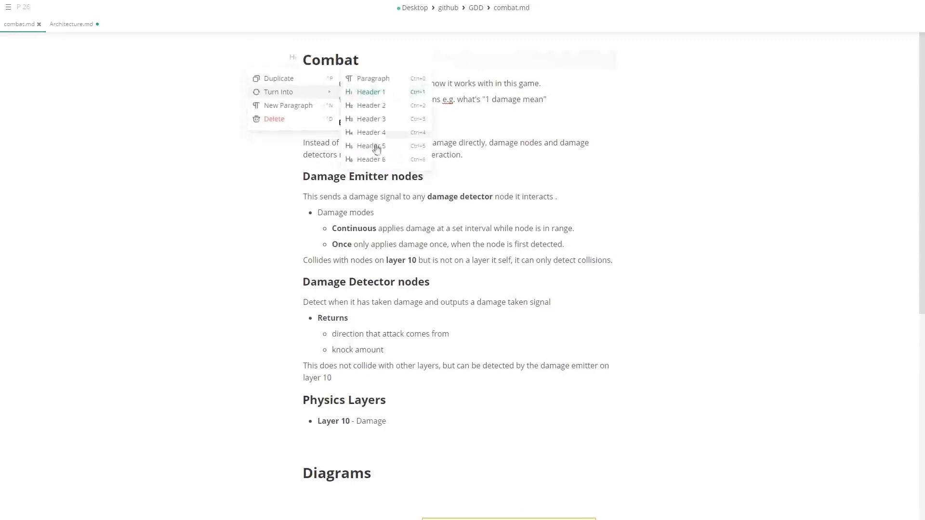
click(371, 105)
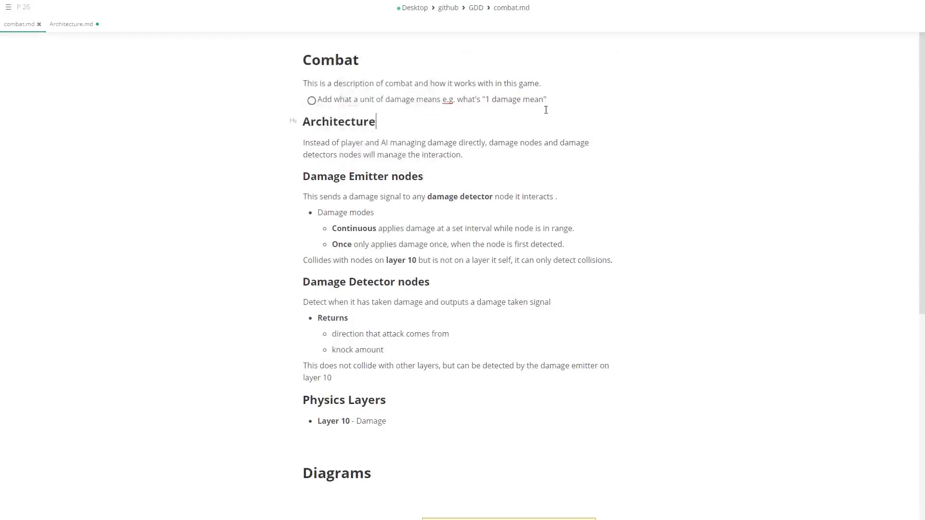
click(311, 100)
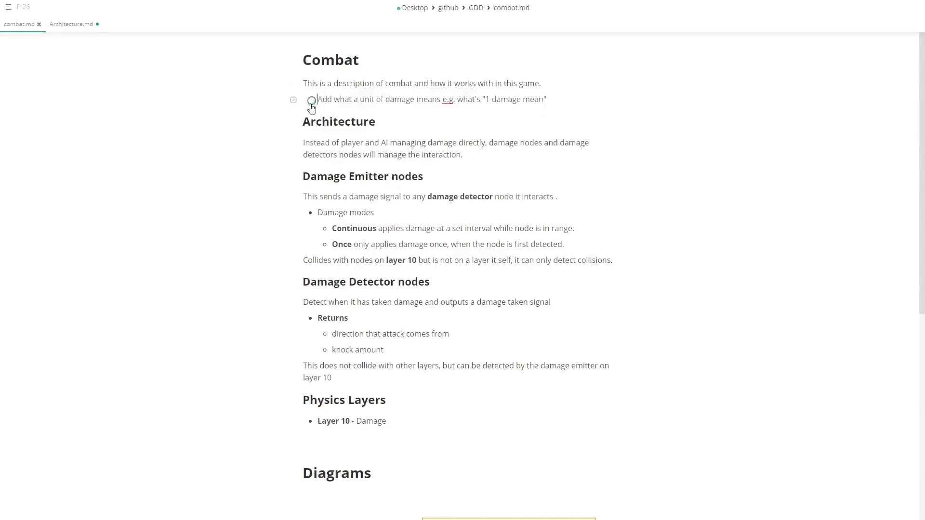
click(313, 99)
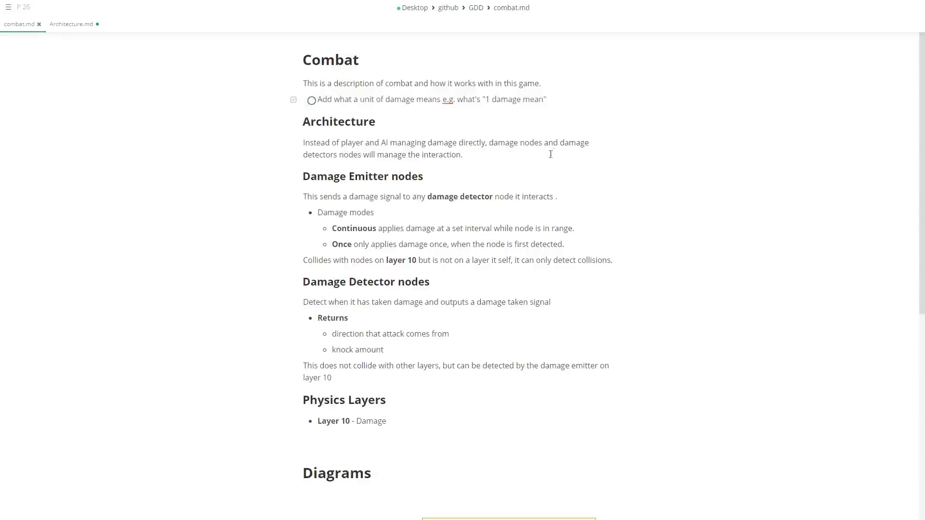
mouse_move(400, 258)
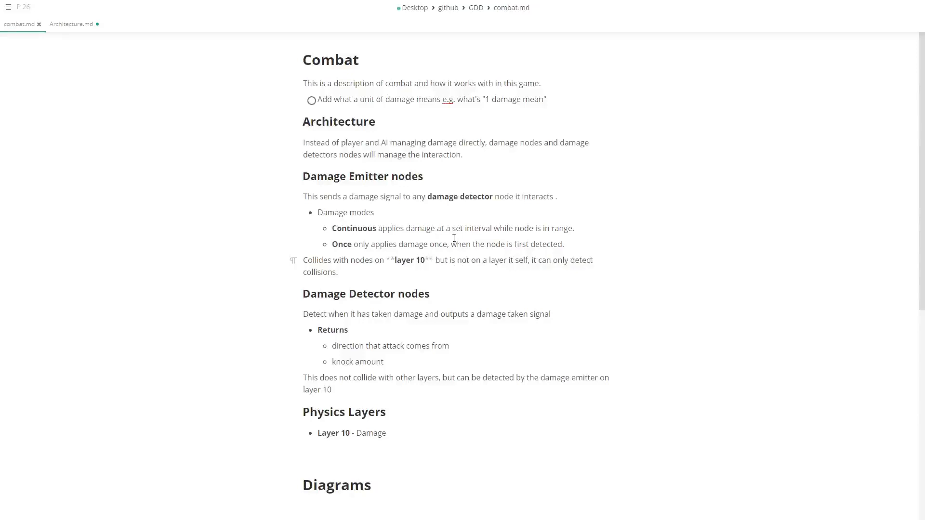
mouse_move(486, 238)
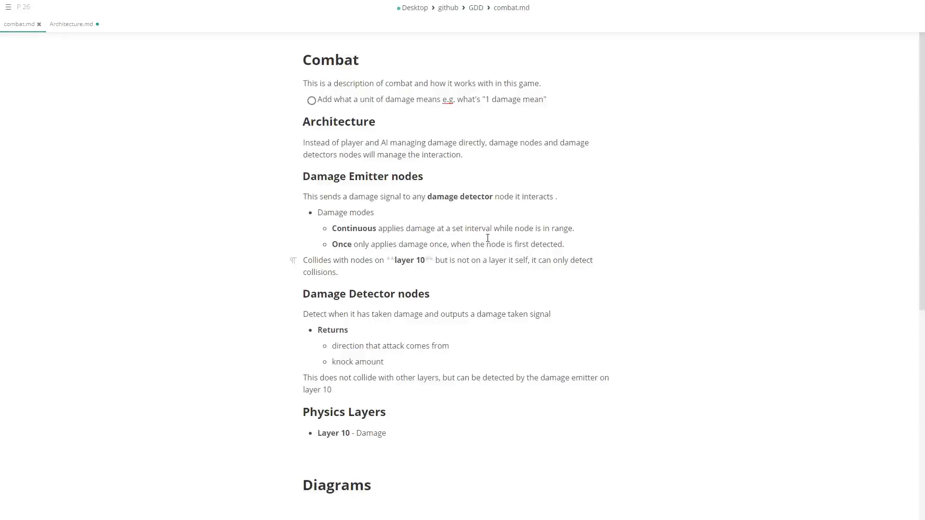
mouse_move(497, 261)
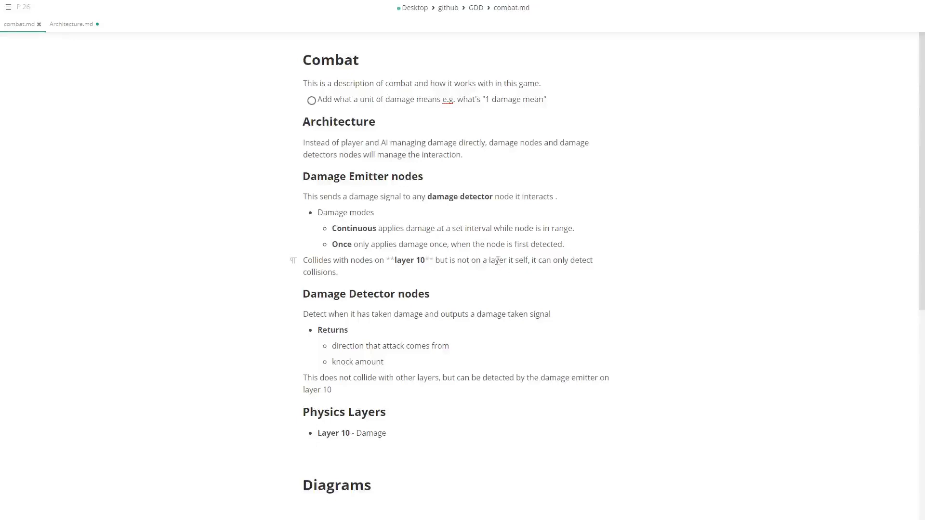
mouse_move(496, 261)
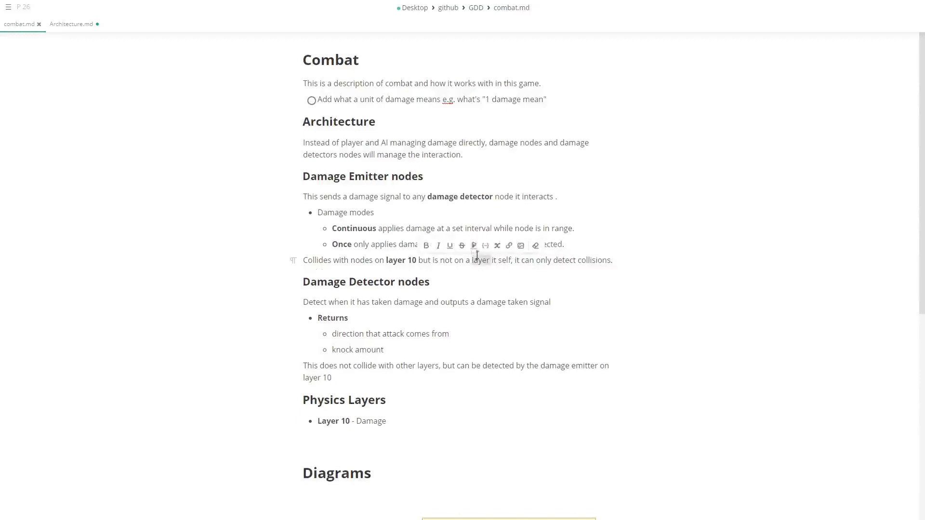
mouse_move(525, 250)
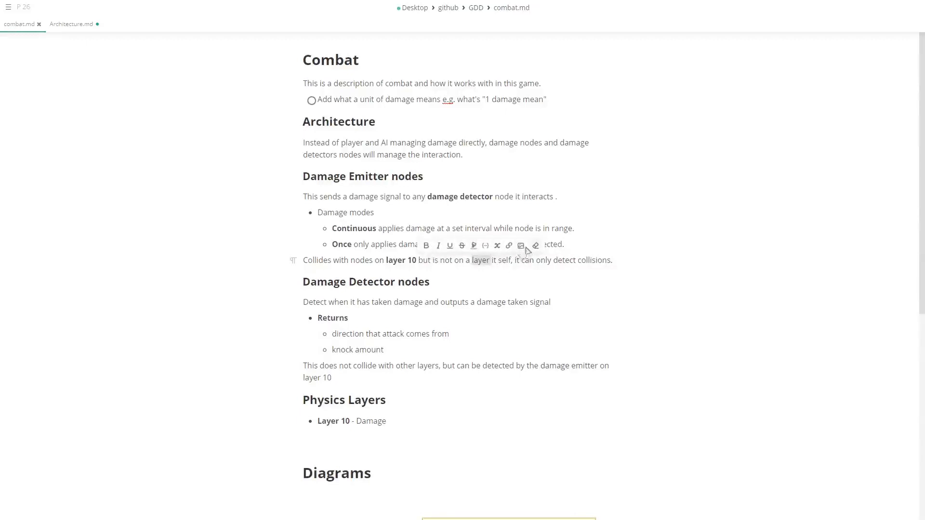
mouse_move(493, 255)
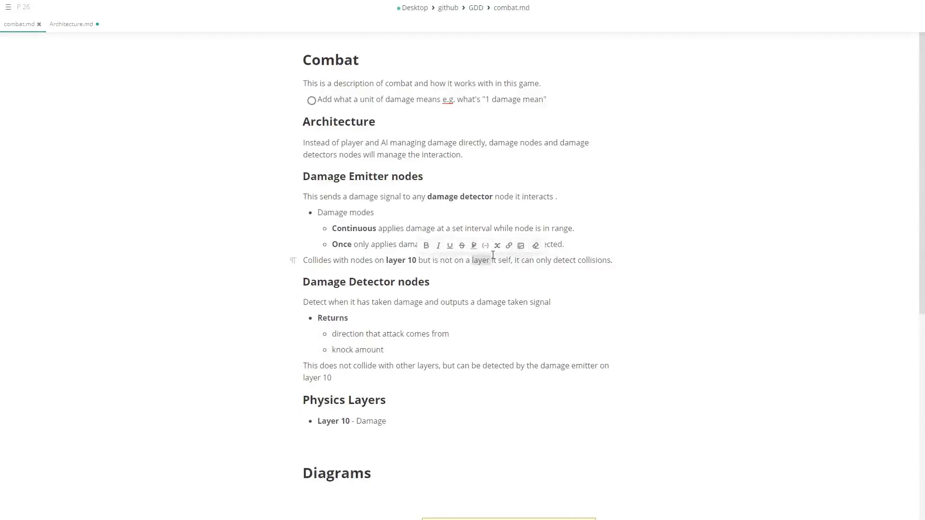
mouse_move(497, 245)
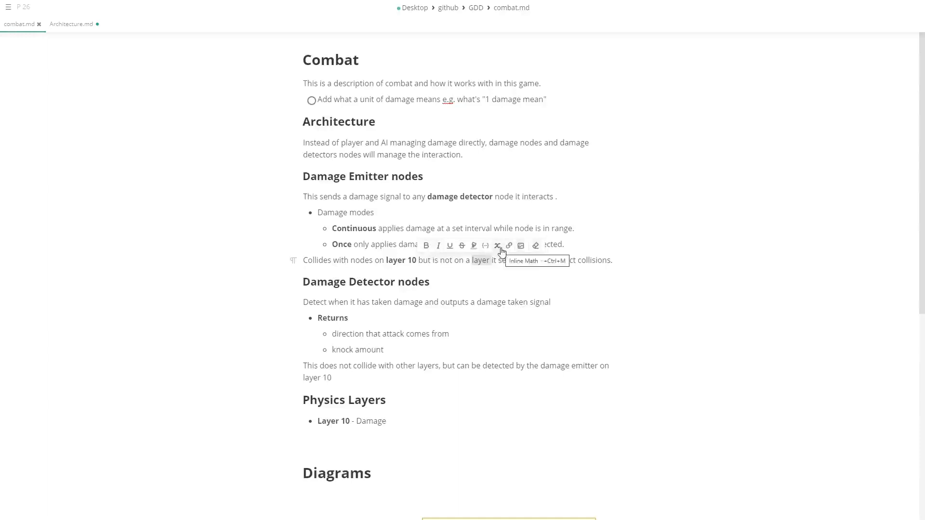
mouse_move(450, 246)
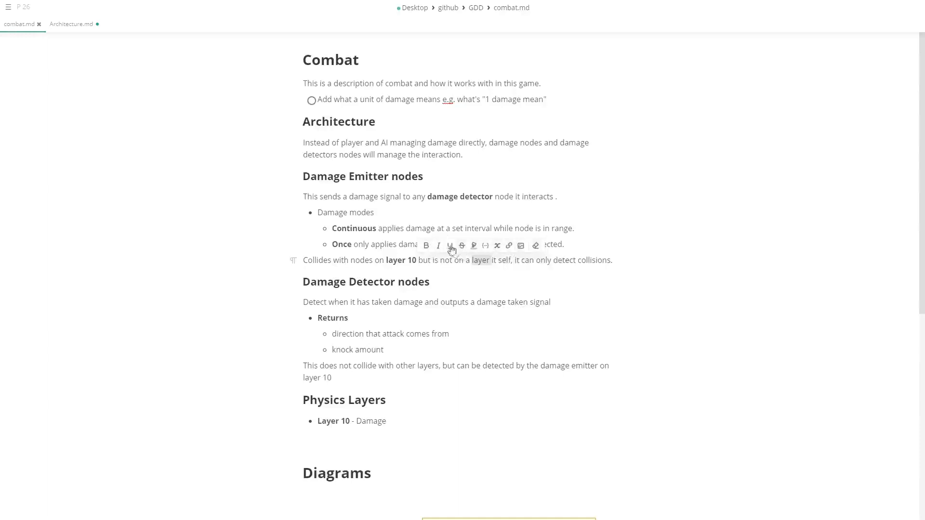
mouse_move(466, 226)
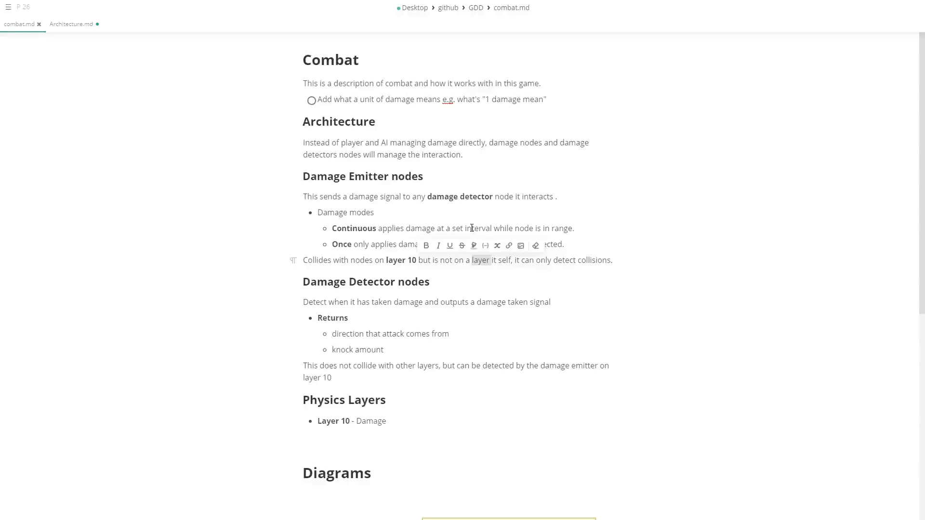
- Scroll down combat.md to the mermaid flowchart in the Diagrams section
scroll(down, 3)
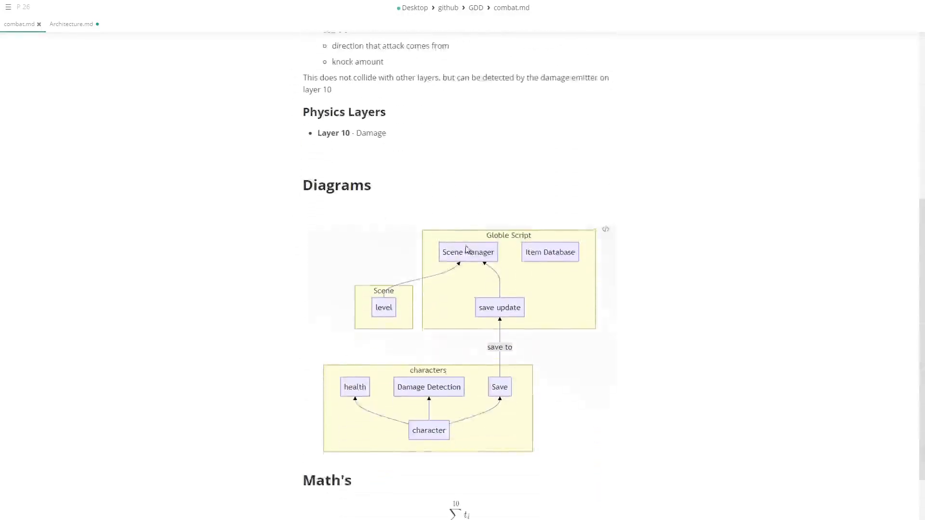
scroll(down, 3)
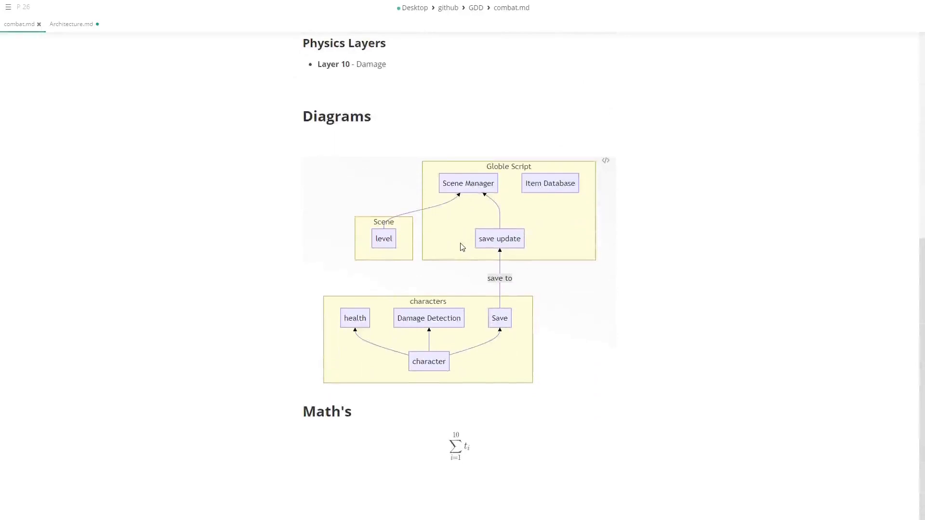
mouse_move(755, 215)
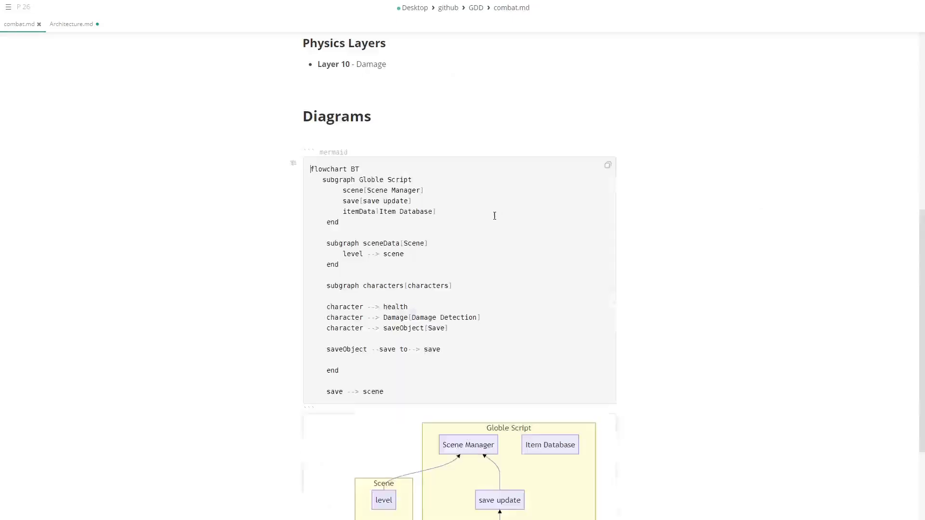
scroll(down, 3)
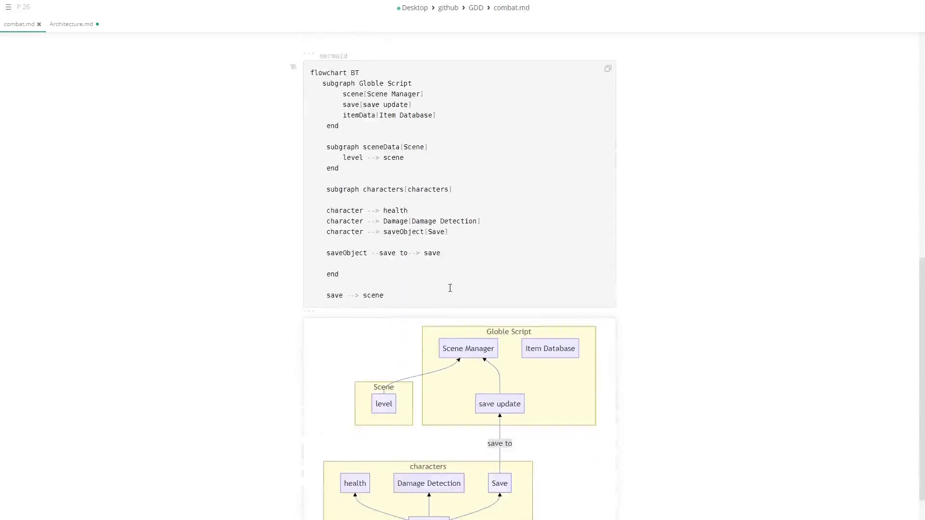
mouse_move(532, 210)
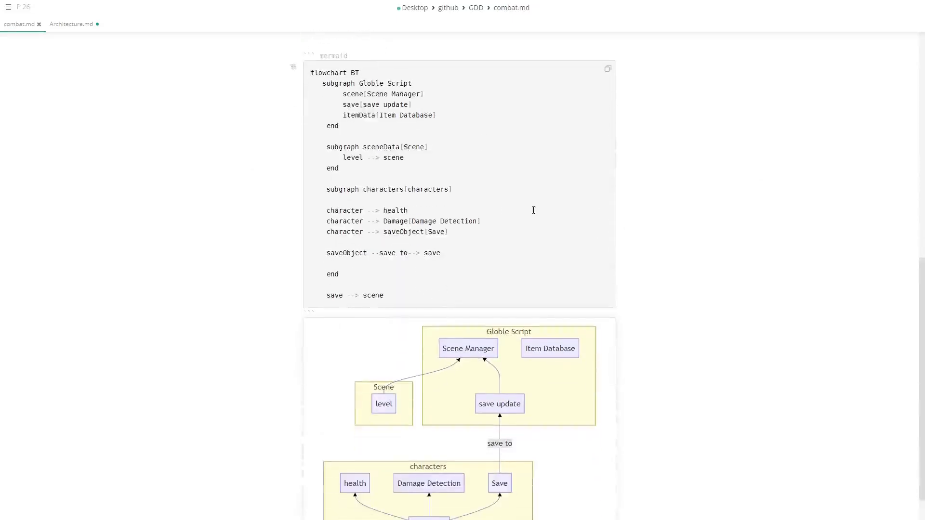
mouse_move(462, 160)
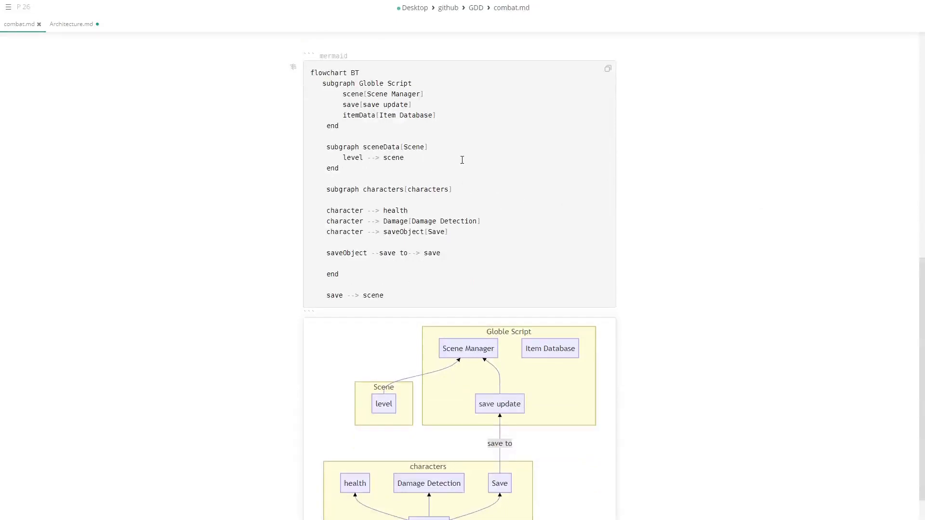
mouse_move(327, 58)
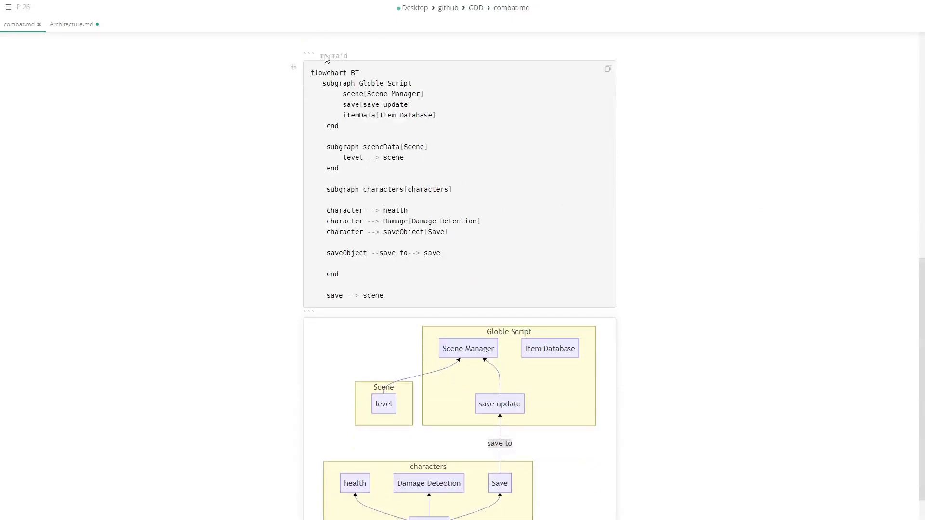
- Change the flowchart's save node label to 'sdakf j dsfjj' and check the rendered diagram
click(311, 73)
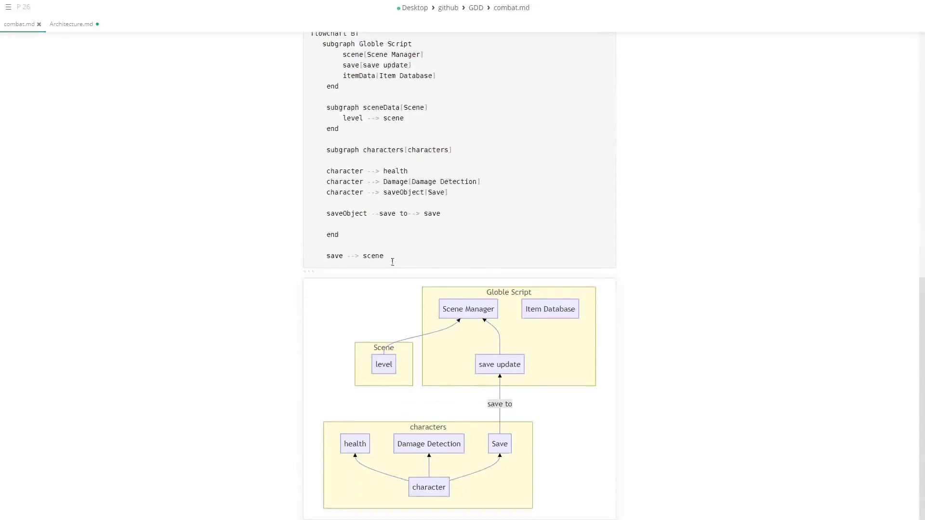
scroll(up, 3)
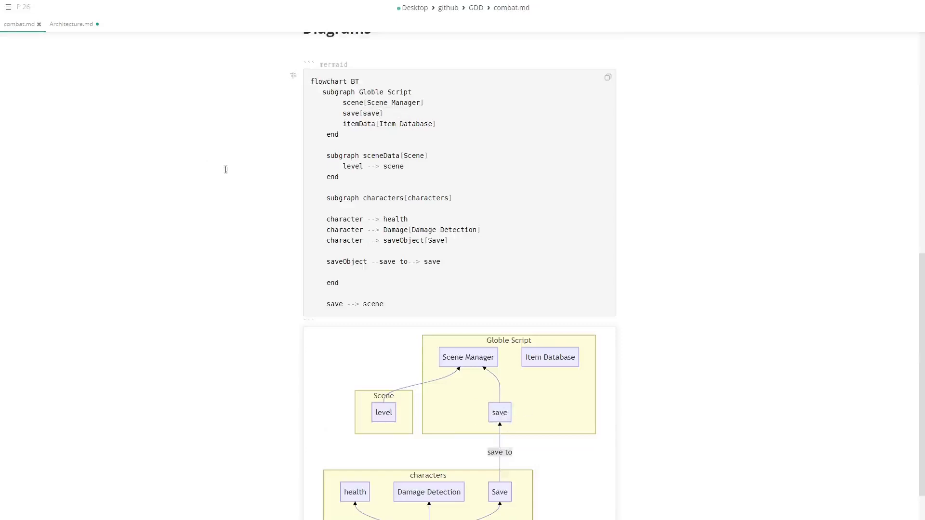
mouse_move(370, 113)
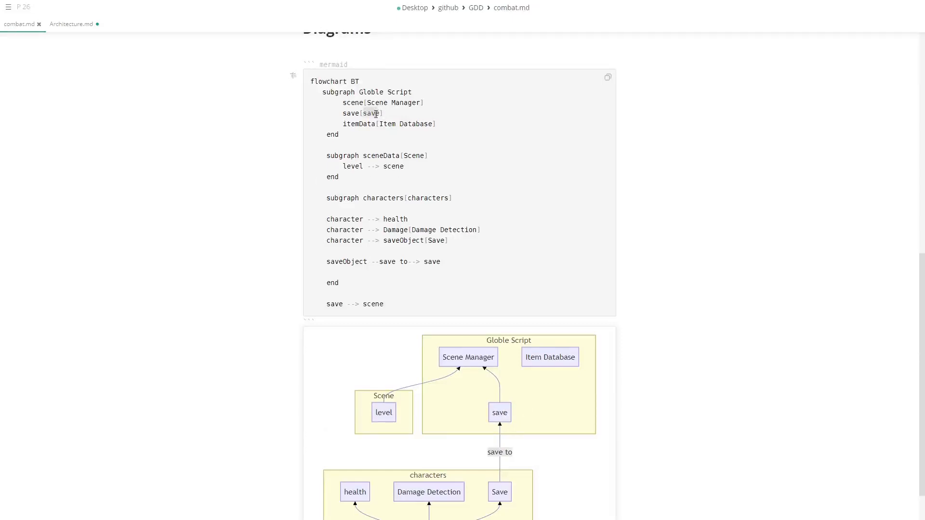
text(sdakf;dasf;kfd)
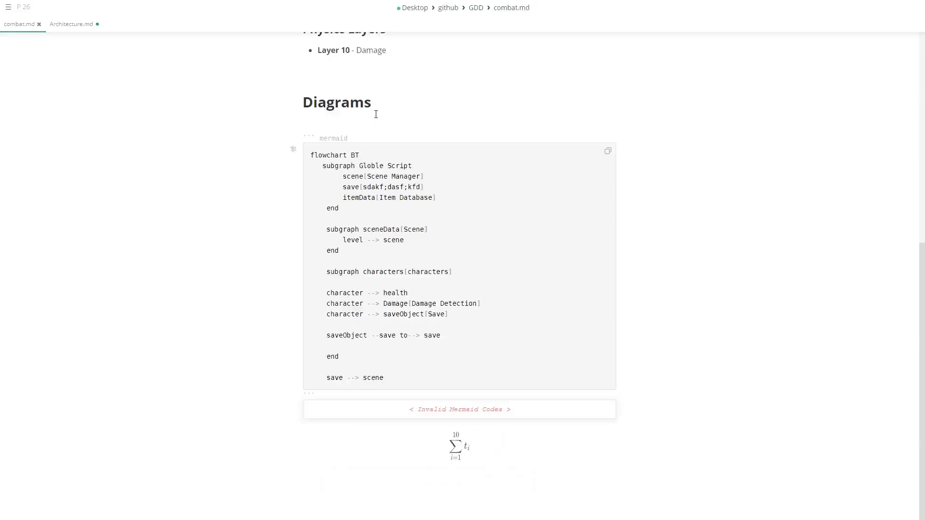
key(Backspace)
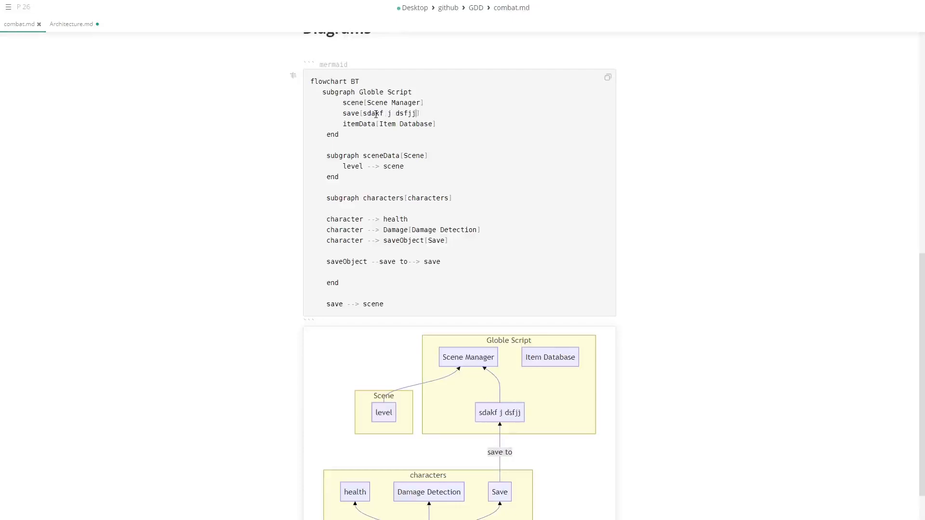
scroll(up, 3)
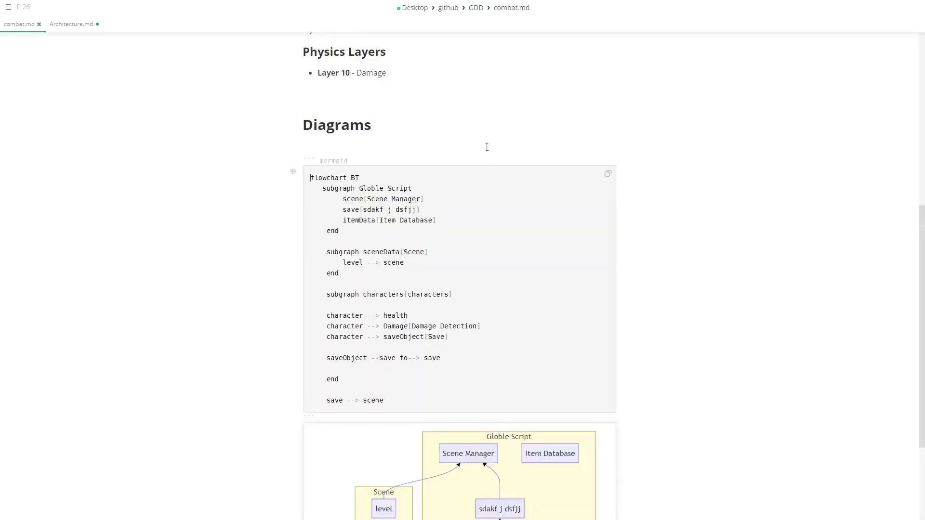
scroll(down, 3)
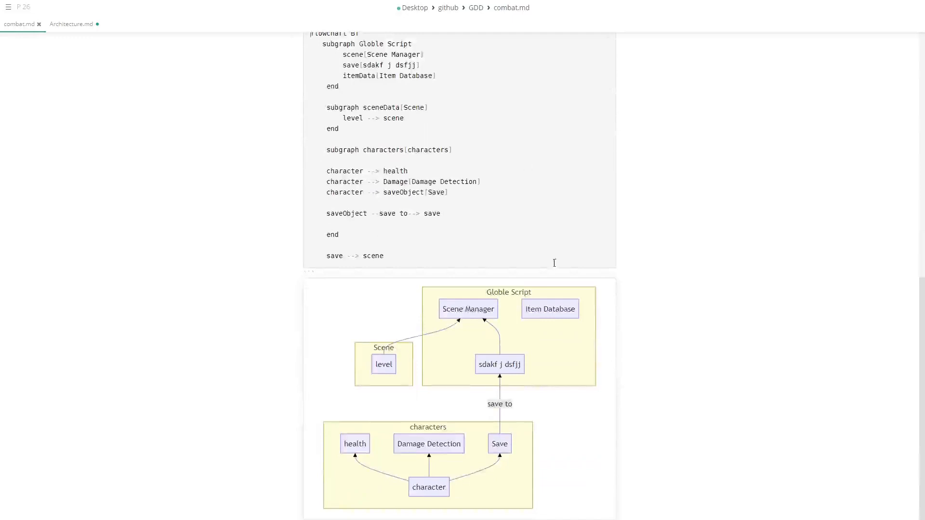
scroll(up, 3)
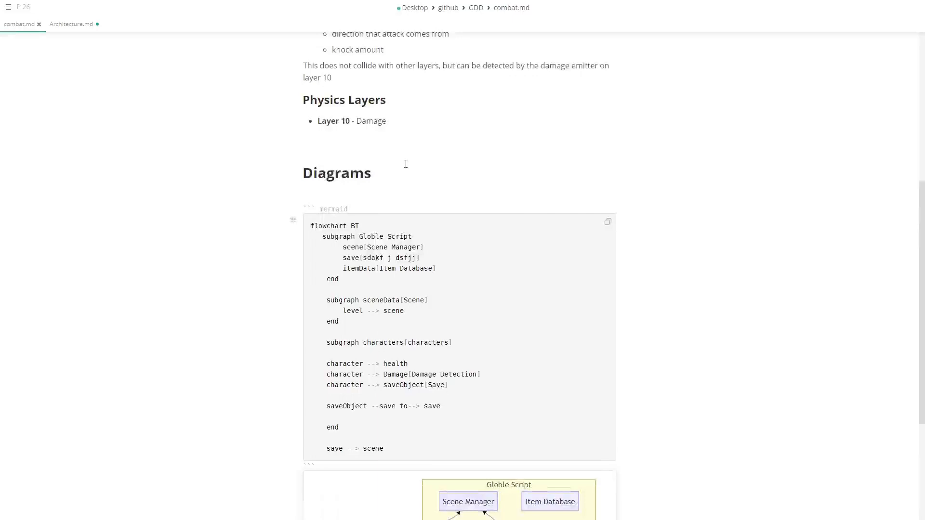
mouse_move(411, 206)
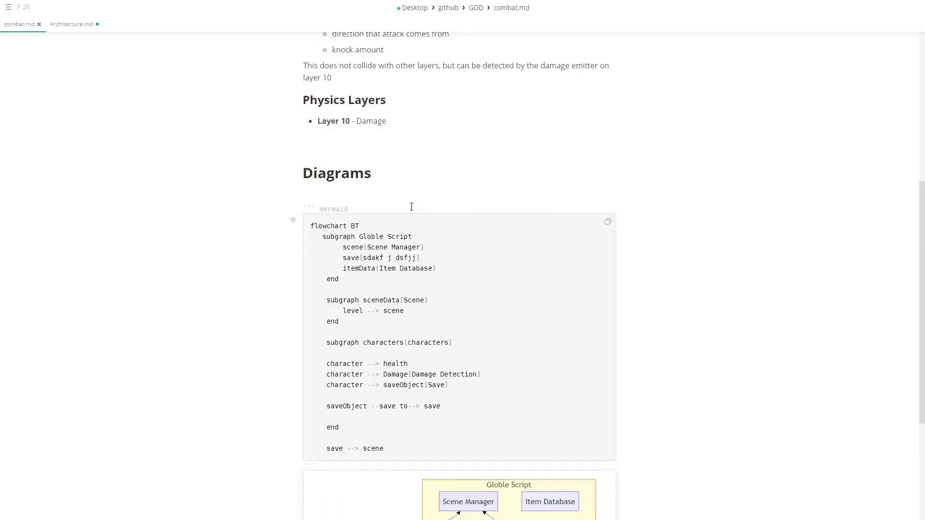
mouse_move(415, 181)
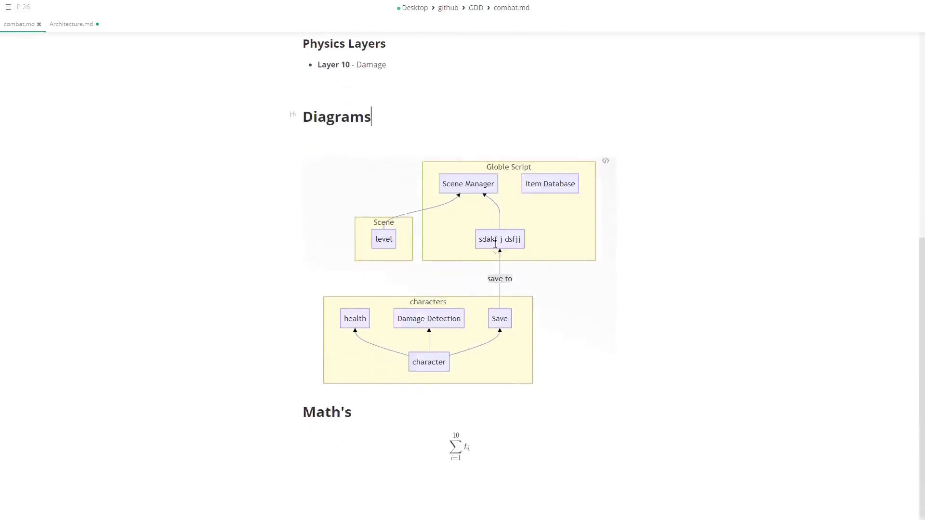
mouse_move(465, 463)
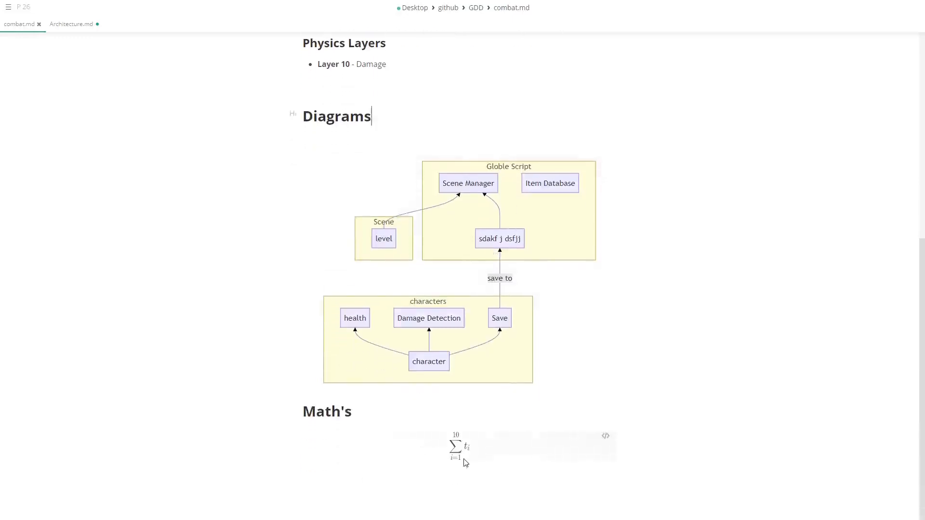
mouse_move(420, 460)
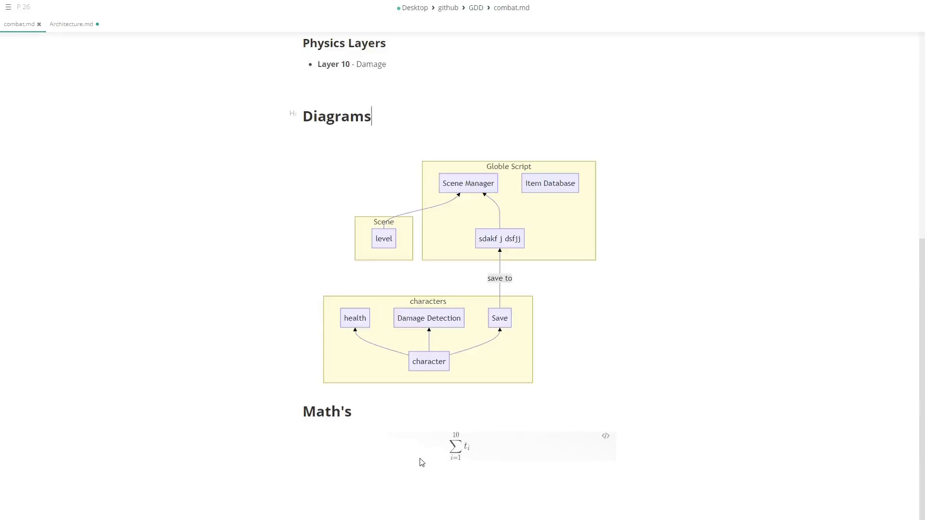
- Collapse the mermaid source by clicking into the Math's heading, then scroll back up
click(455, 446)
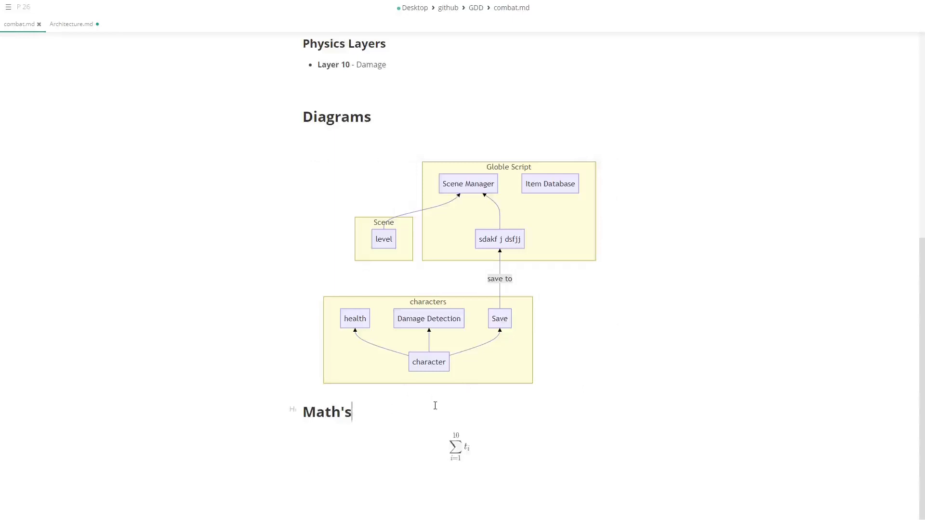
scroll(up, 3)
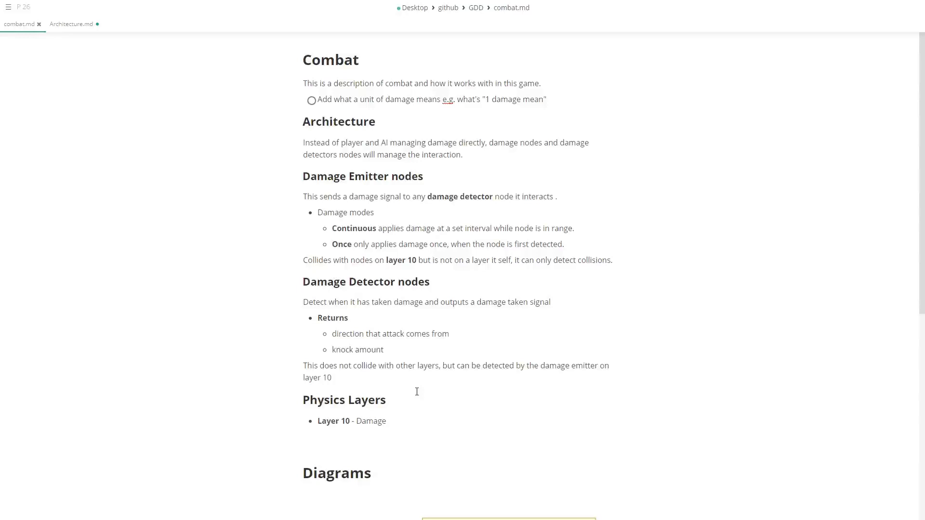
- Bring up the main menu's File > Export submenu with HTML and PDF options
scroll(down, 3)
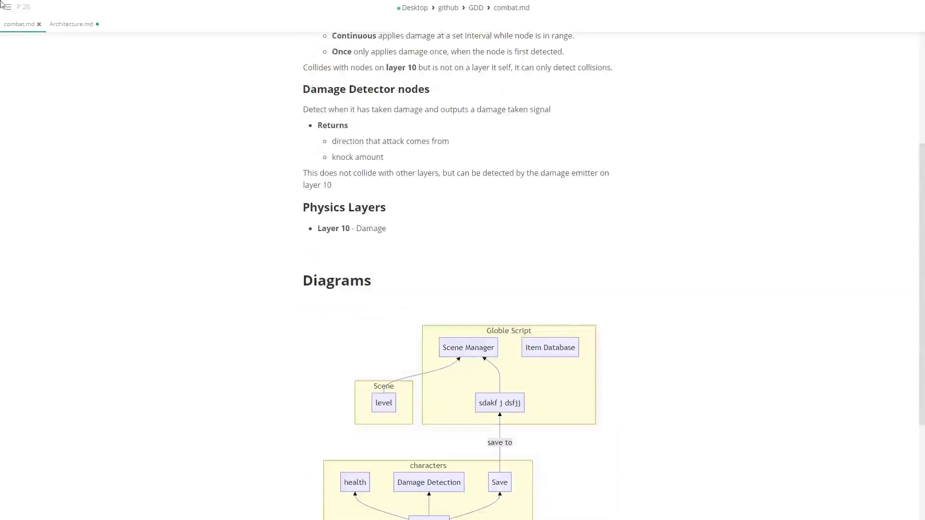
click(6, 7)
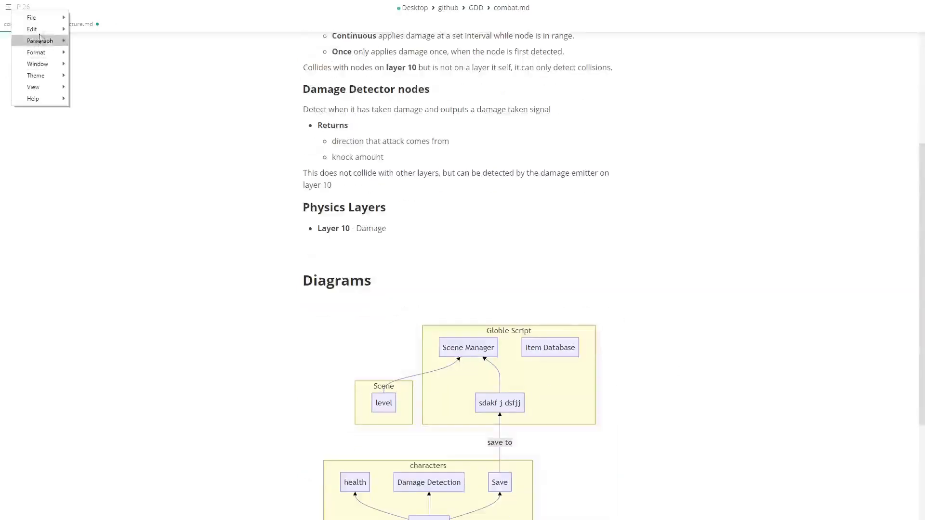
click(31, 18)
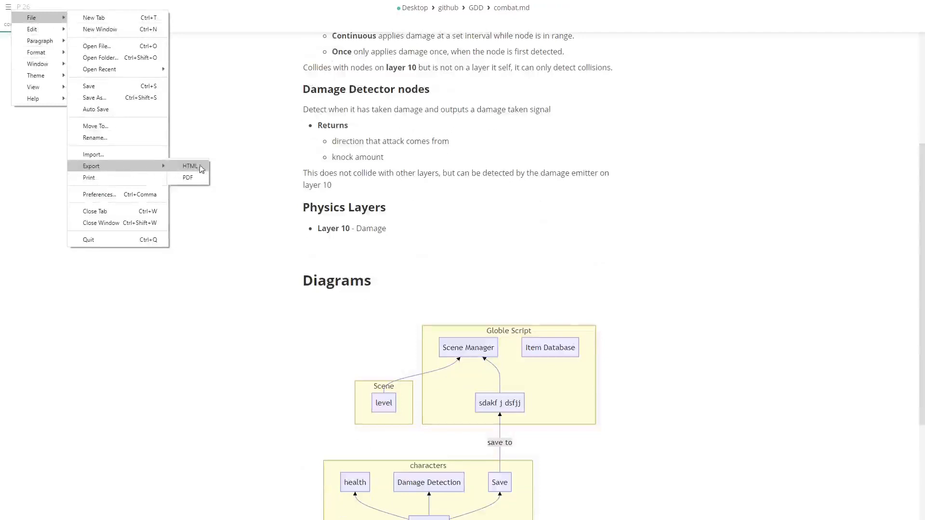
mouse_move(188, 178)
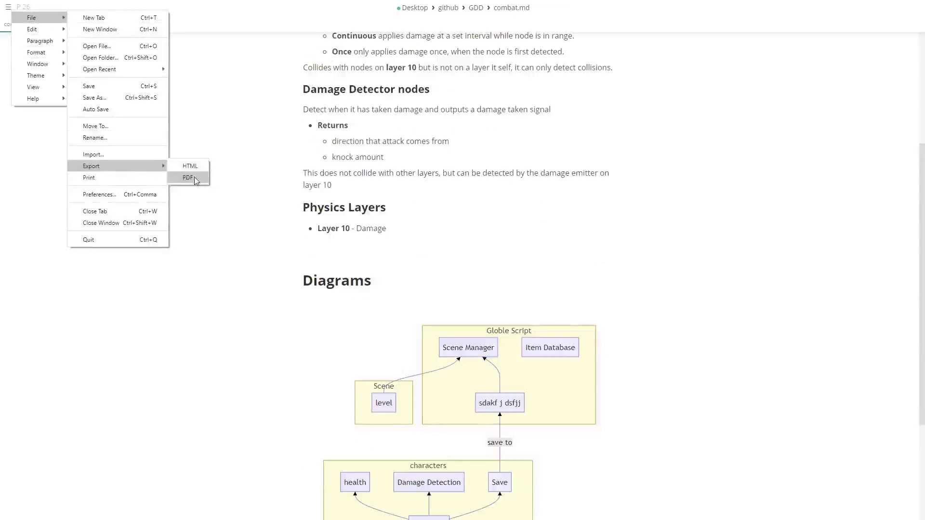
- Export combat.md as a PDF using the Academic theme
click(187, 178)
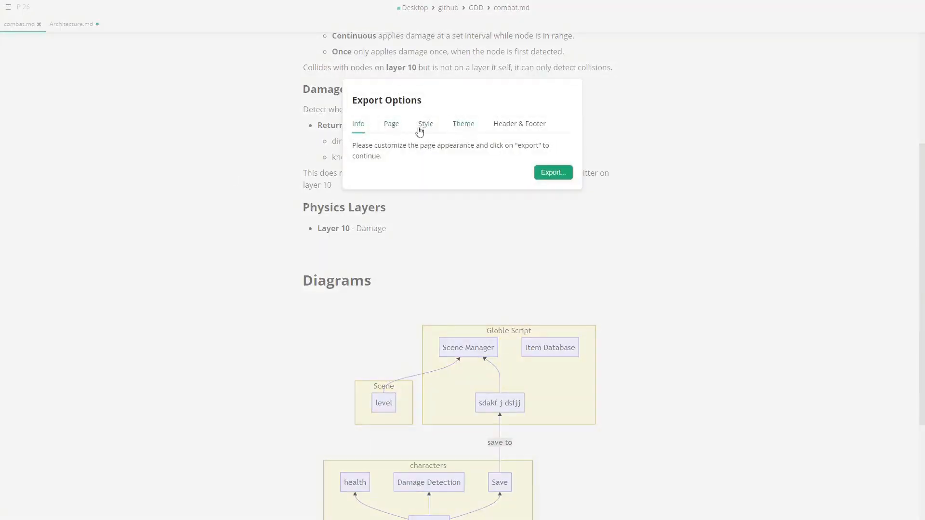
click(519, 123)
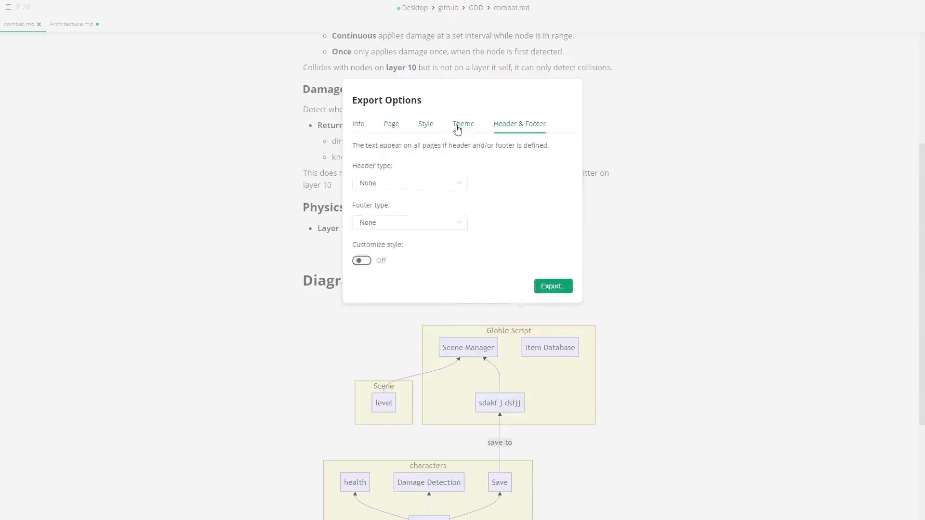
click(463, 123)
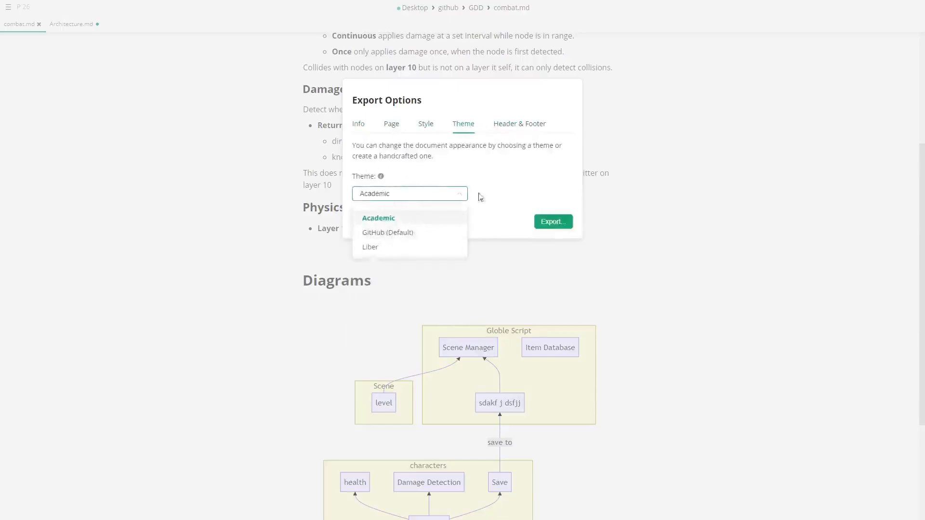
click(378, 218)
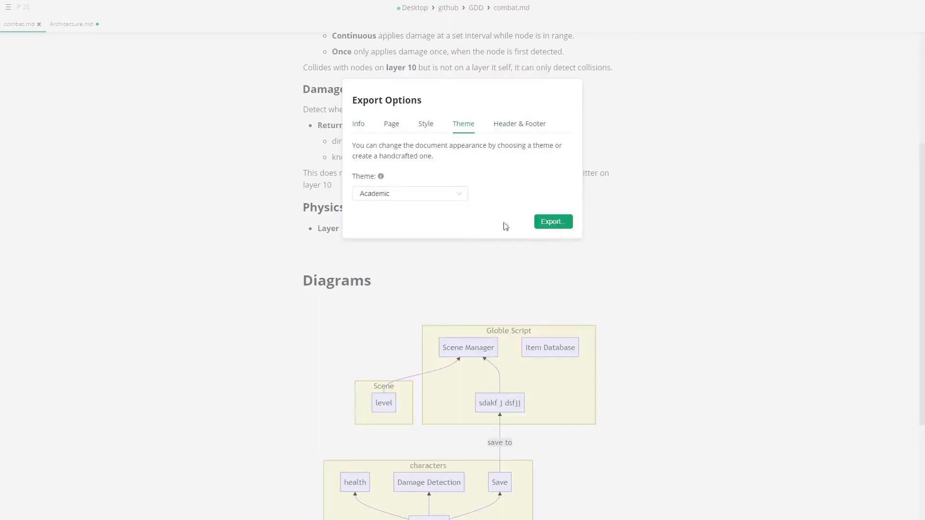
click(552, 222)
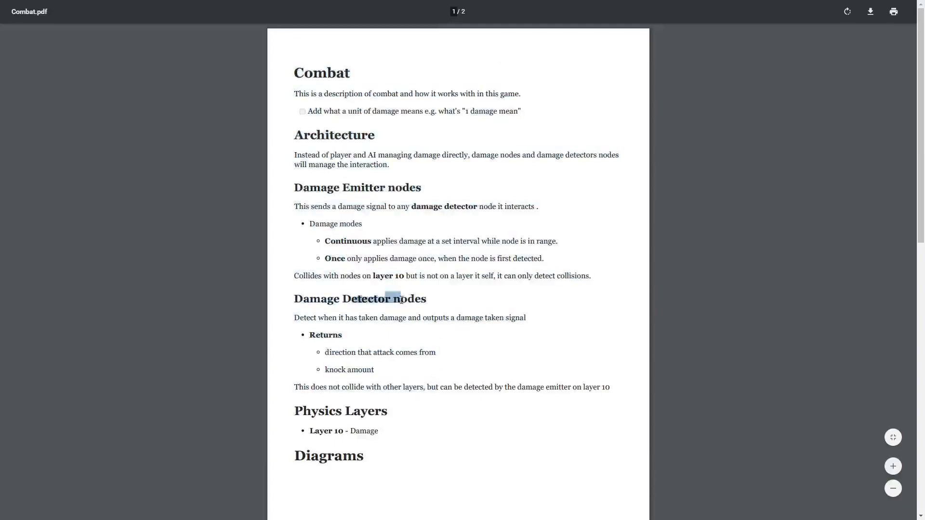
- Review Combat.pdf's second page with the flowchart and Math's formula, then return to page 1
scroll(down, 3)
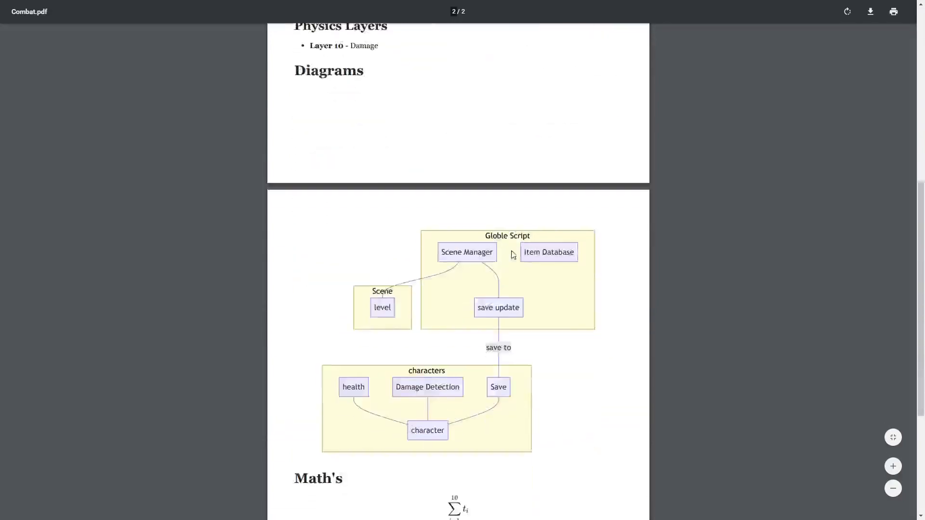
mouse_move(533, 329)
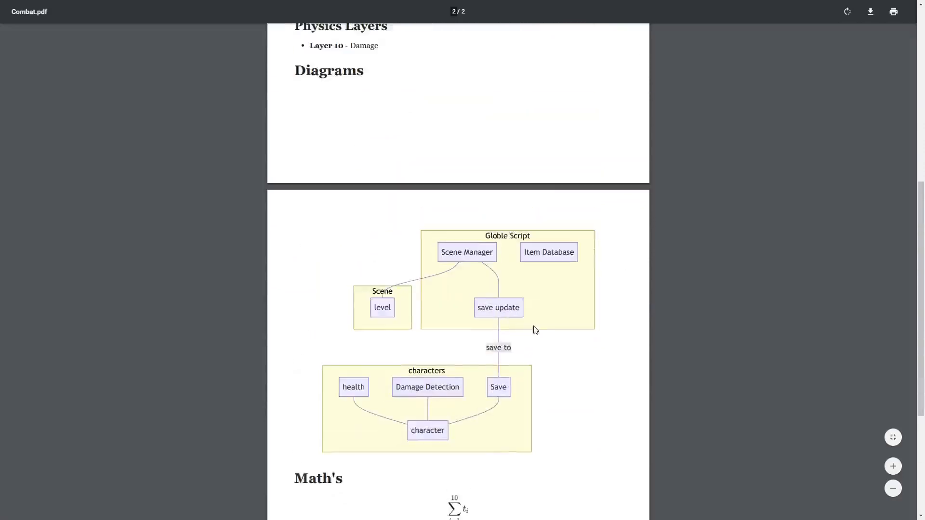
scroll(up, 3)
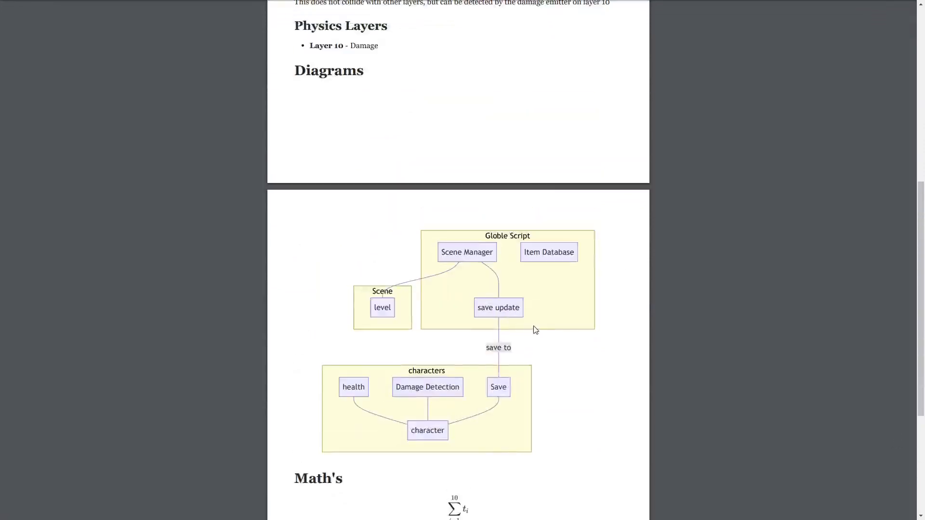
mouse_move(533, 326)
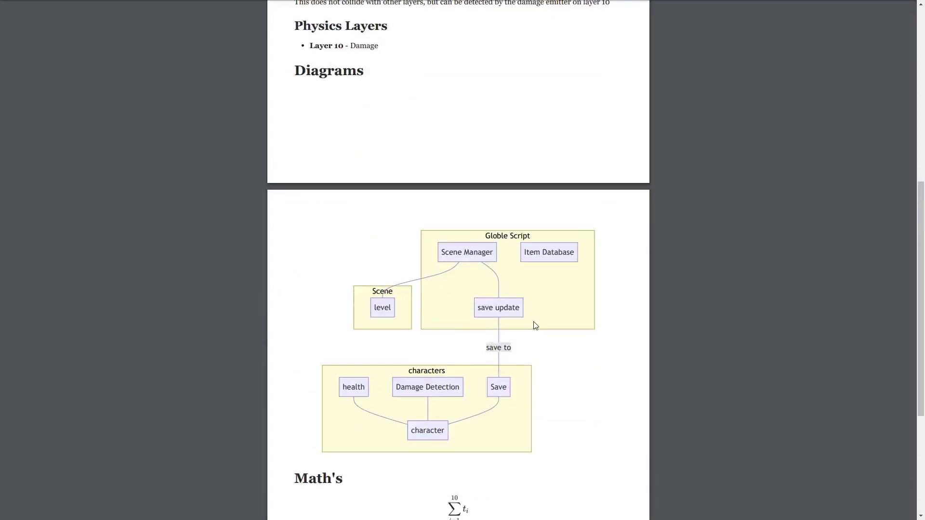
mouse_move(450, 253)
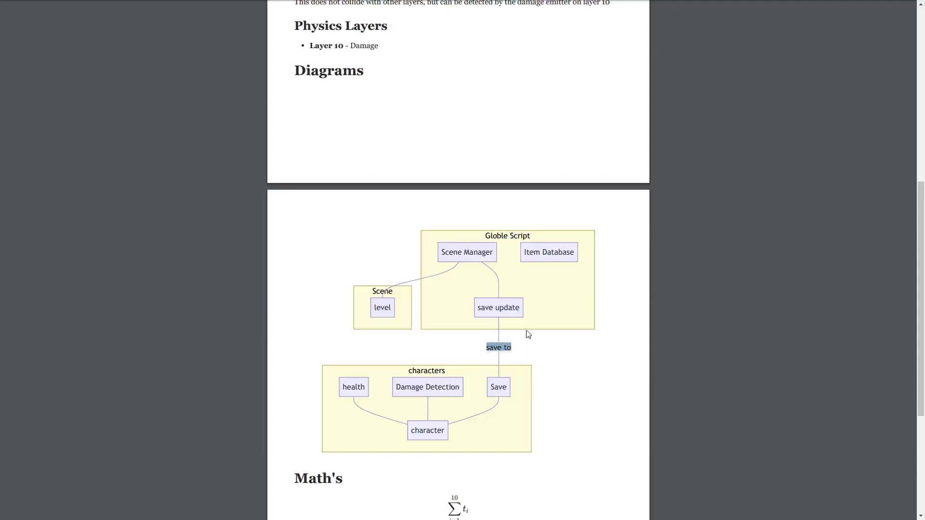
mouse_move(399, 385)
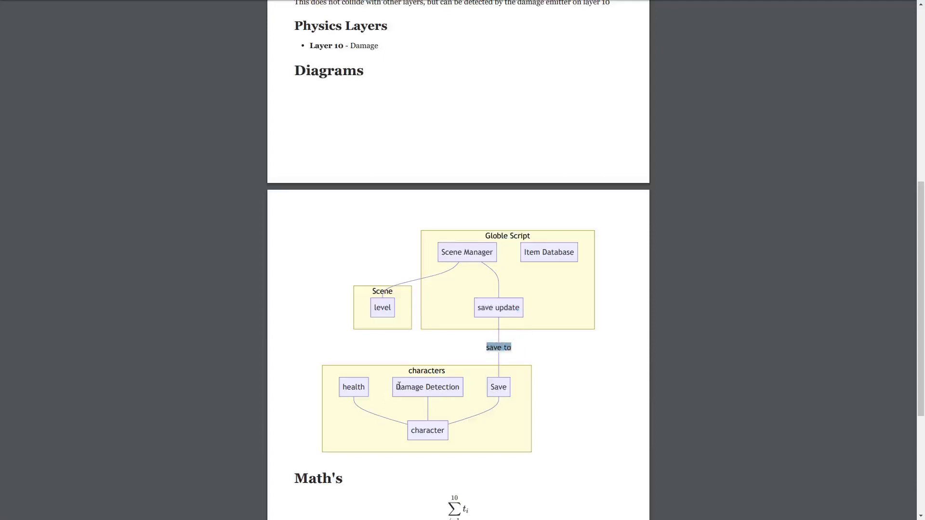
scroll(down, 3)
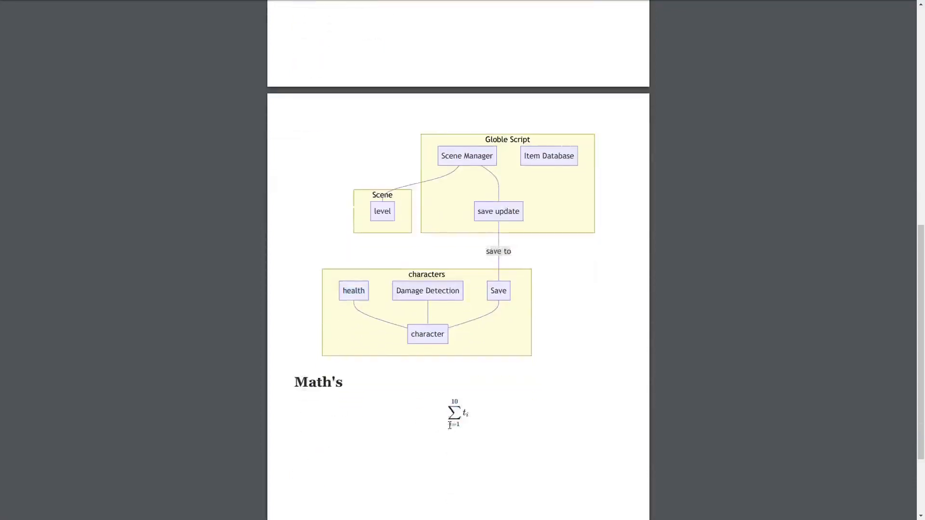
mouse_move(499, 396)
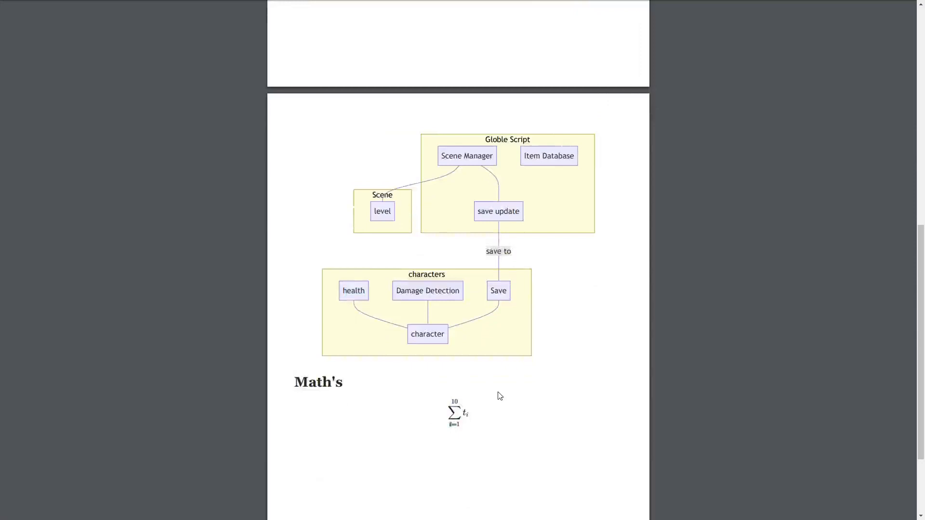
scroll(up, 3)
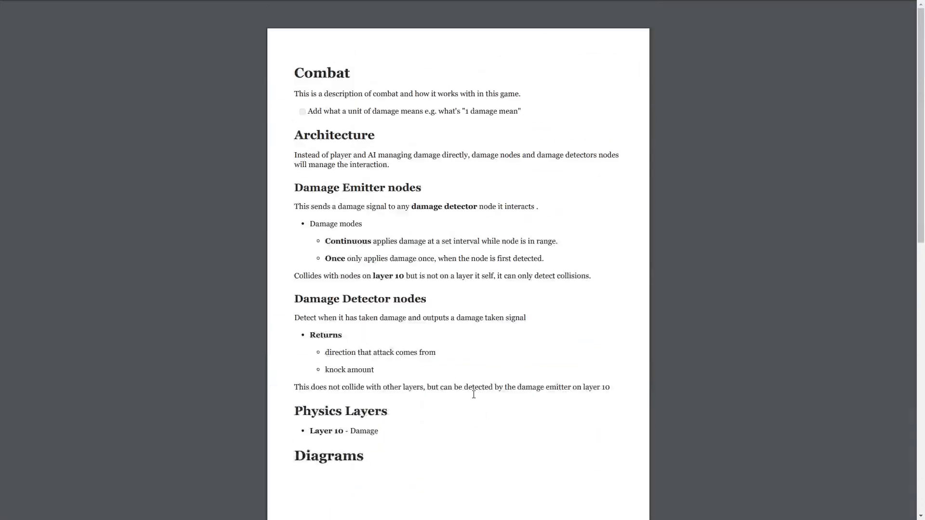